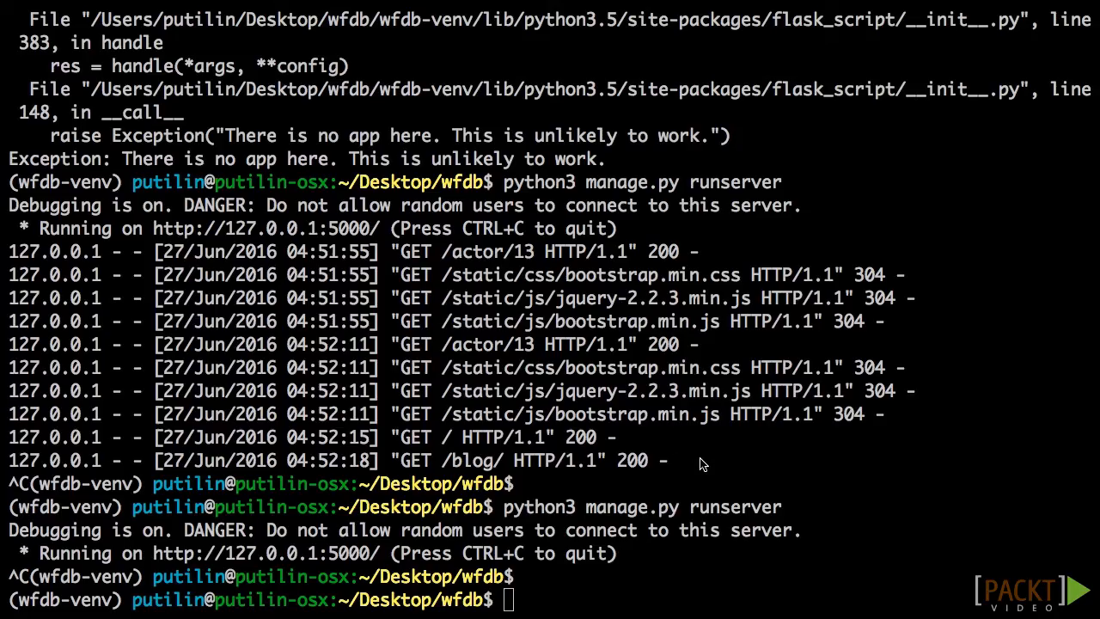
Clear the Terminal and run pip install Flask-Login in the virtual environment
text(clear)
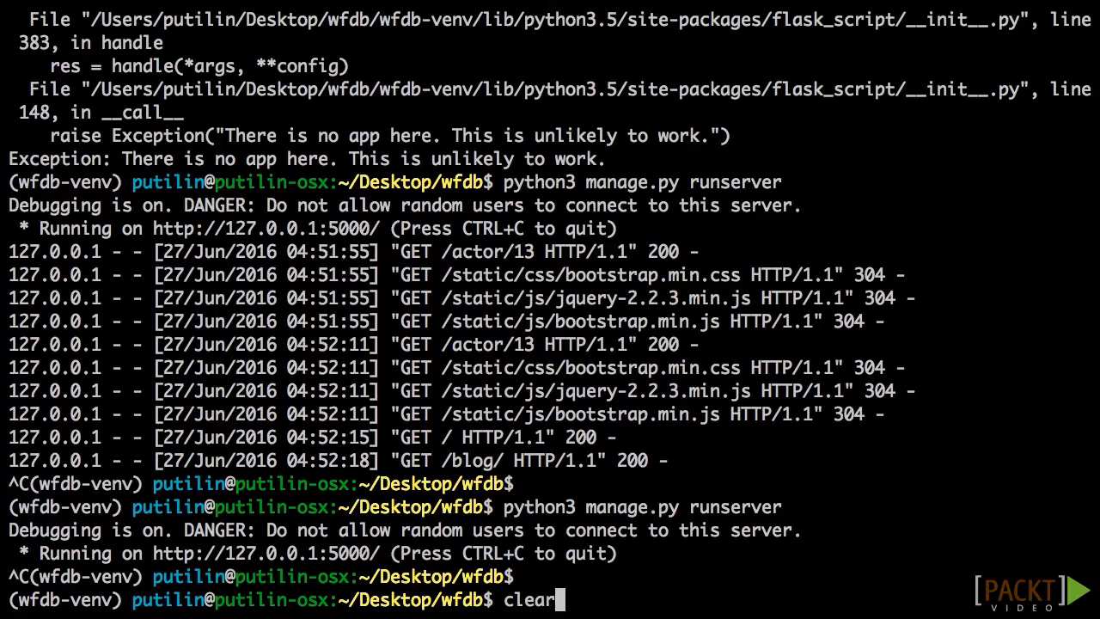
key(Return)
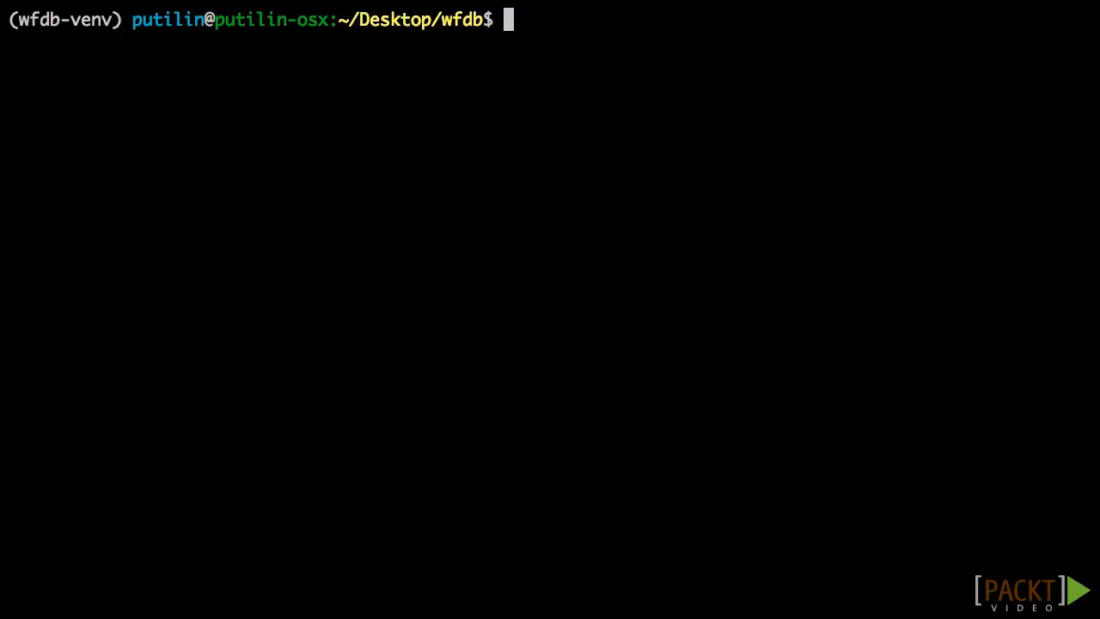
text(pip)
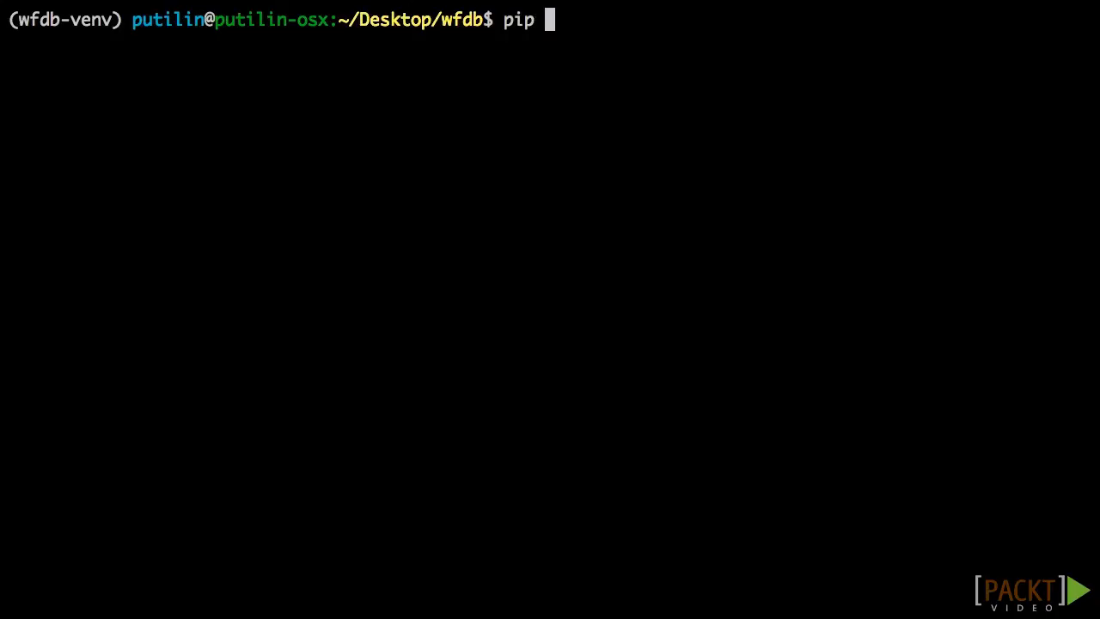
text(install)
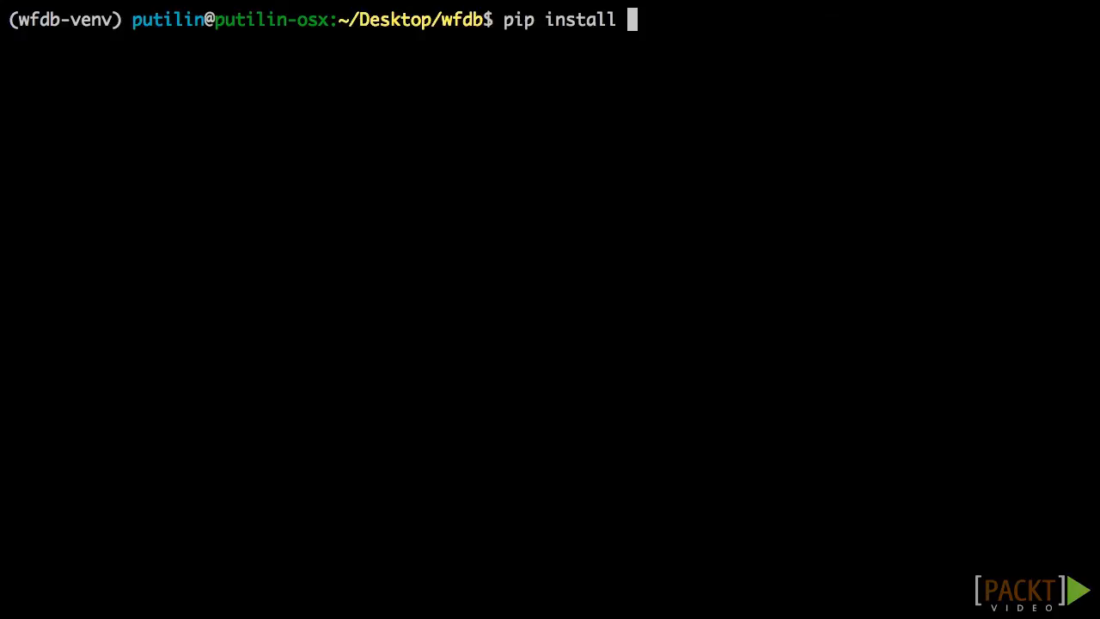
text(Fl)
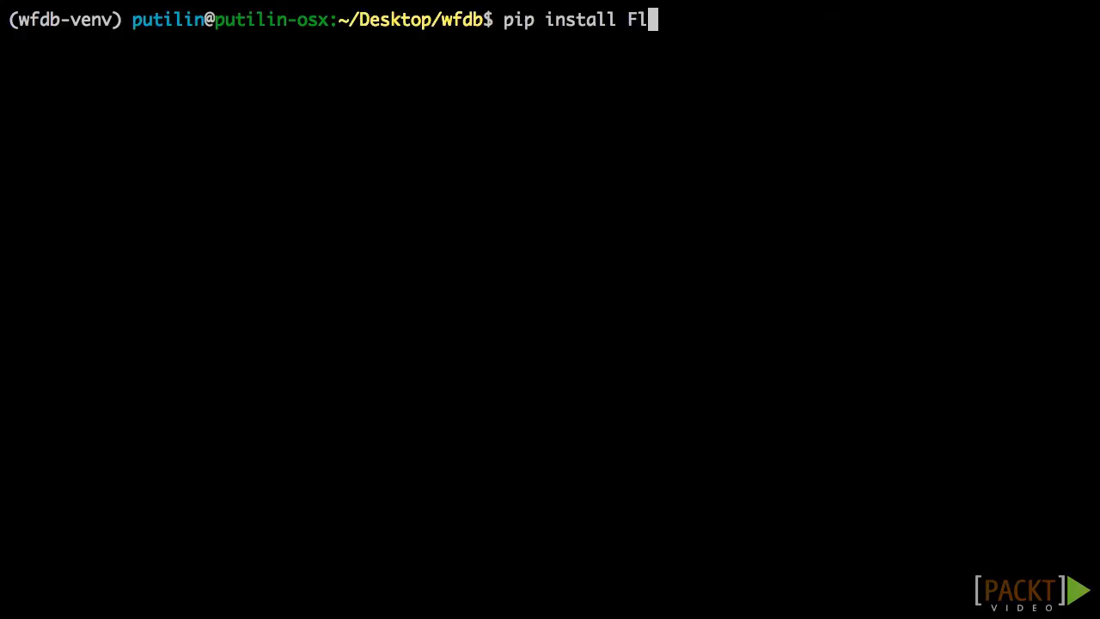
text(ask-Login)
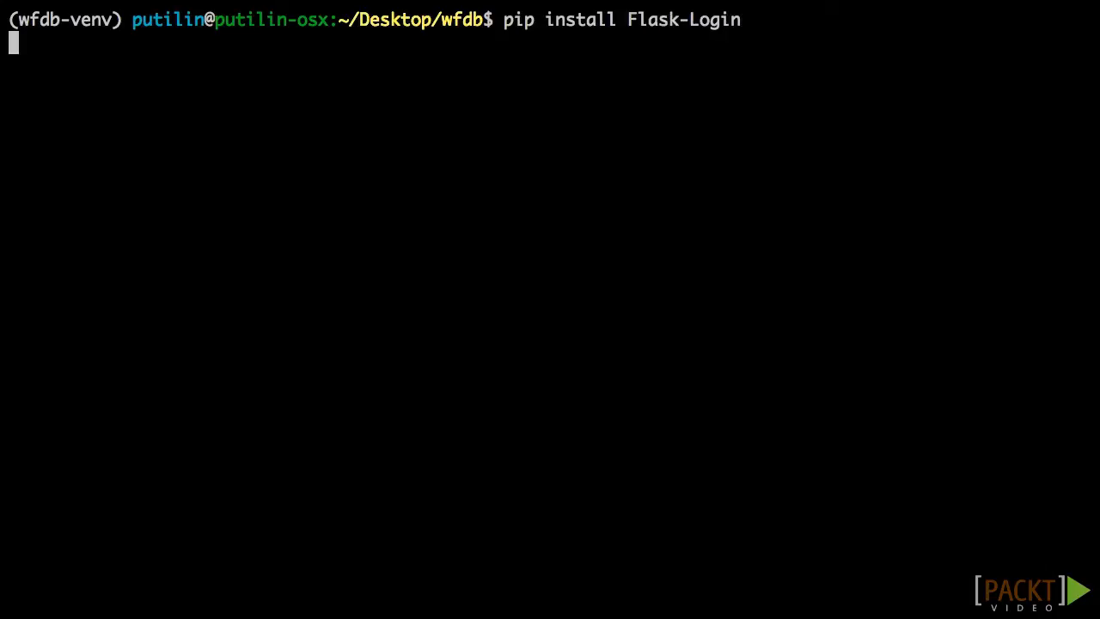
key(Return)
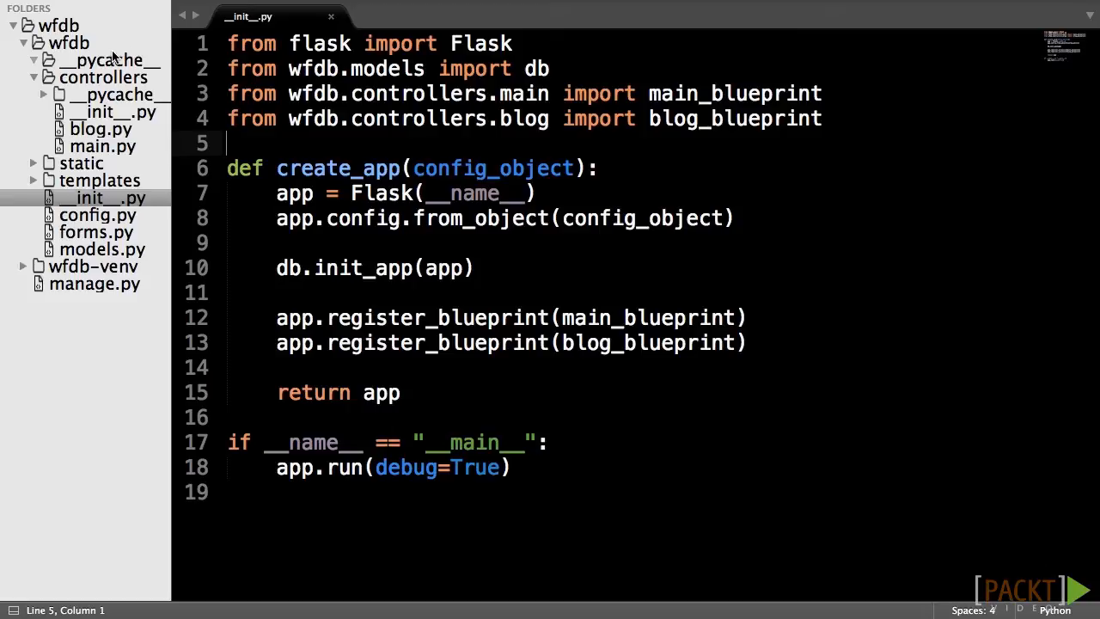
Create a new file and save it as extensions.py in the wfdb package
key(ctrl+n)
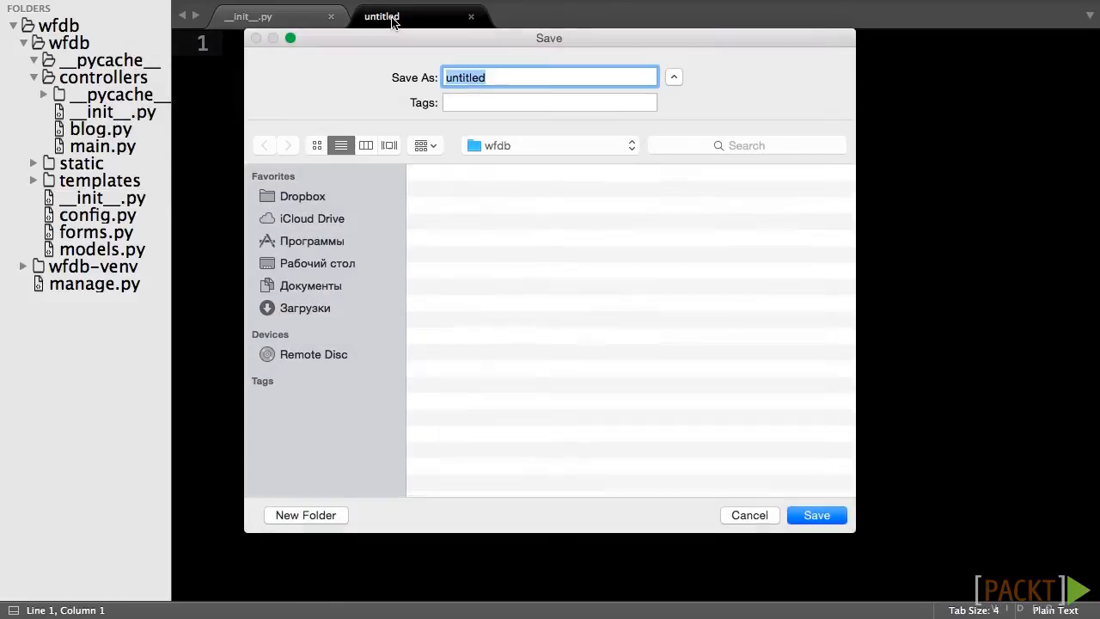
text(extens)
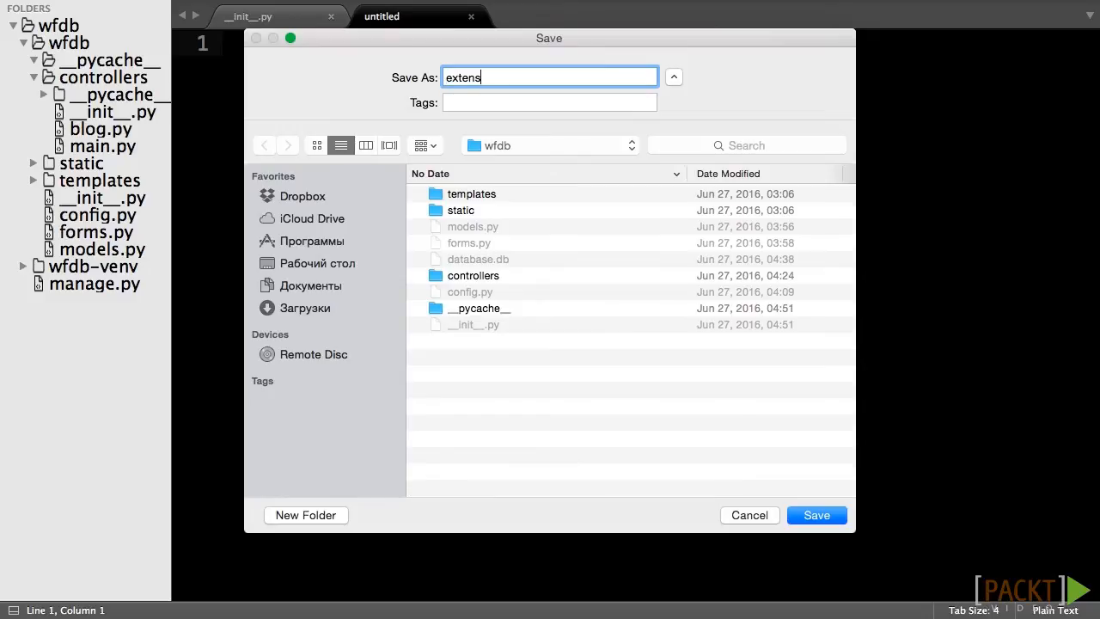
click(815, 514)
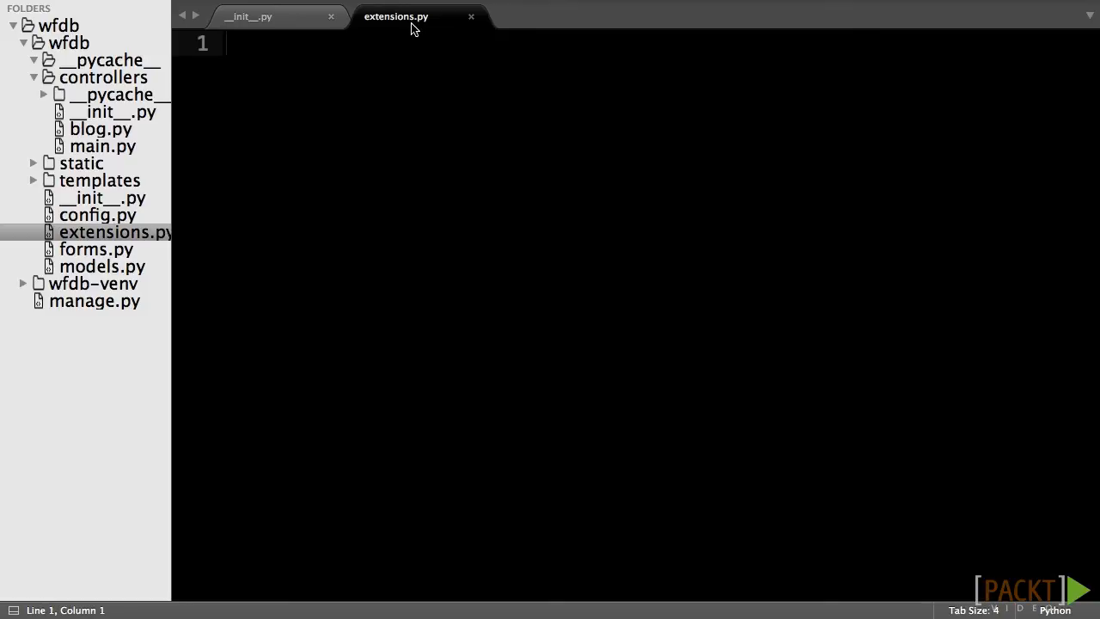
Import LoginManager in extensions.py and add login_manager.init_app(app) to __init__.py
text(from flask.ext.login import LoginManager)
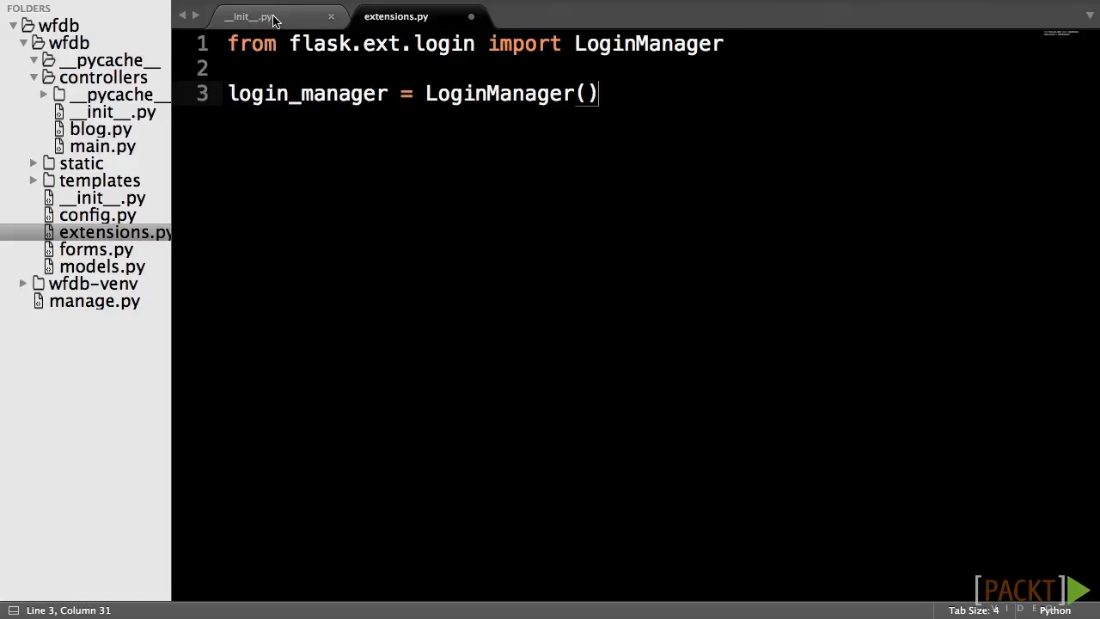
mouse_move(258, 17)
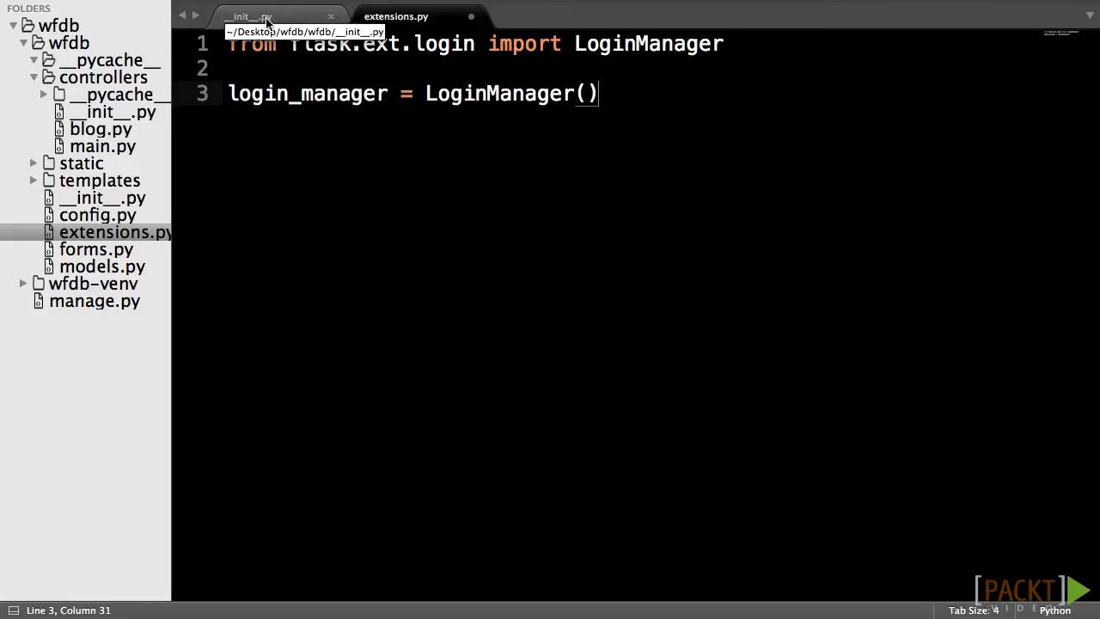
click(249, 16)
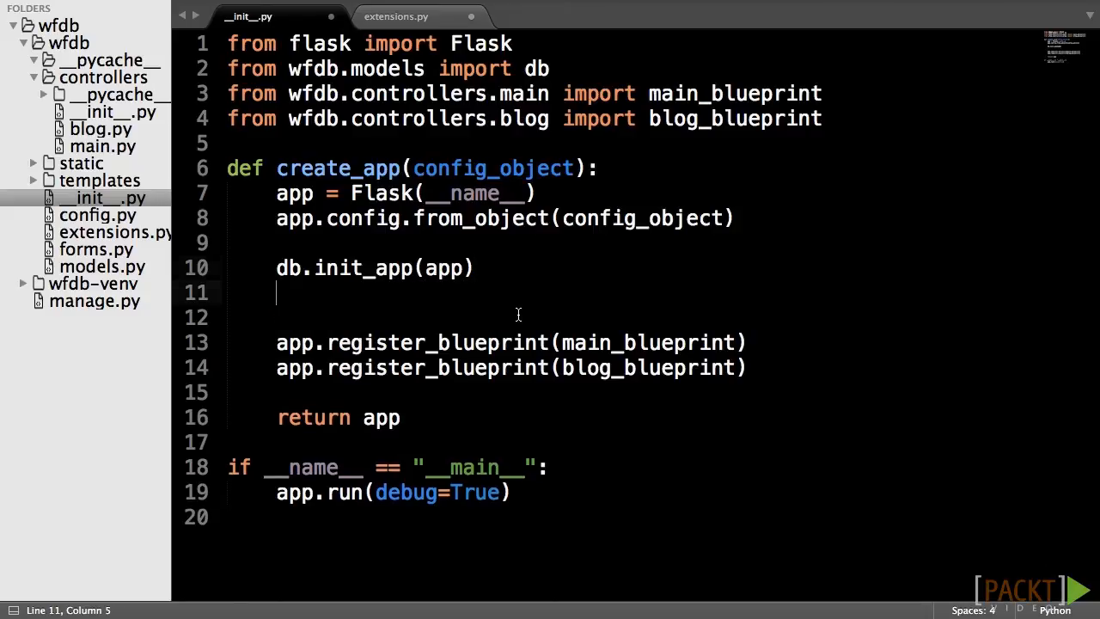
text(login_manager.init_app(app))
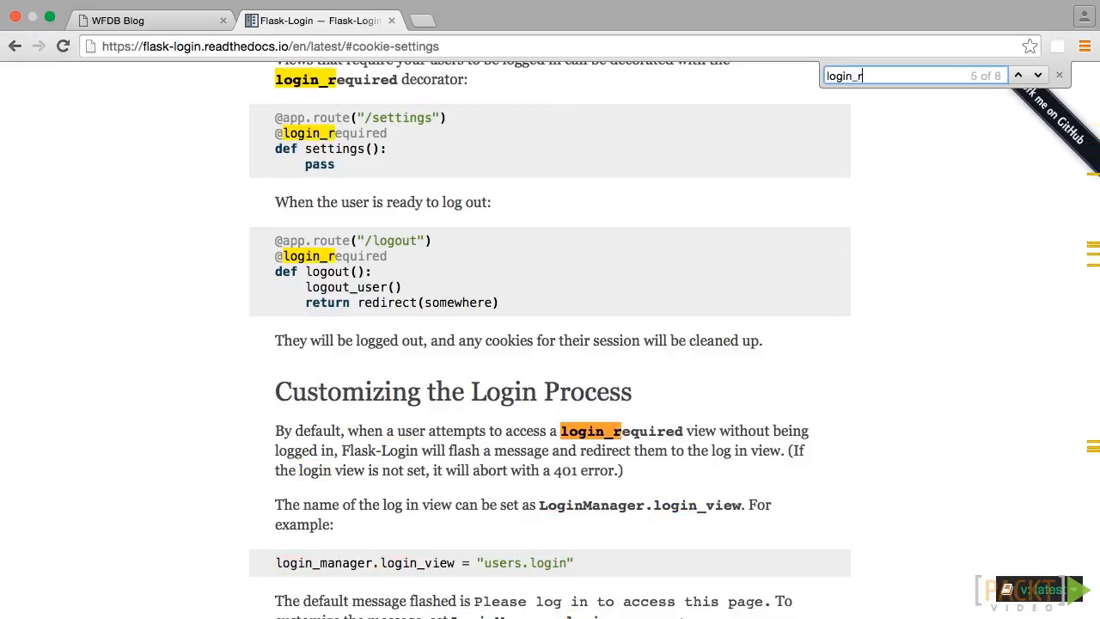
Search the Flask-Login docs for the login_required and login_view section
text(equ)
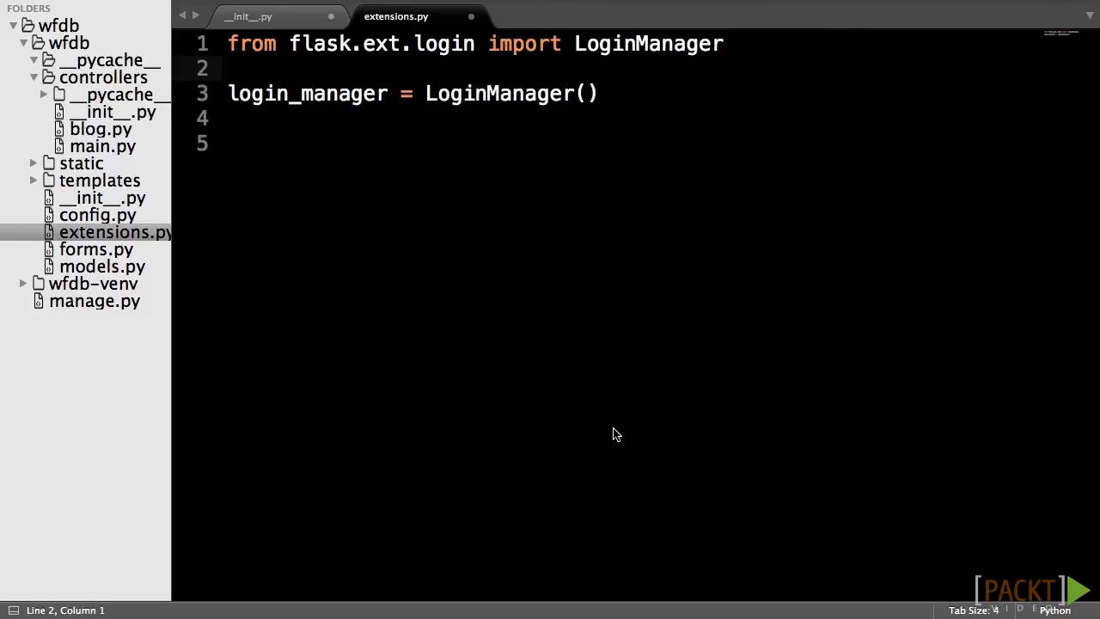
key(enter)
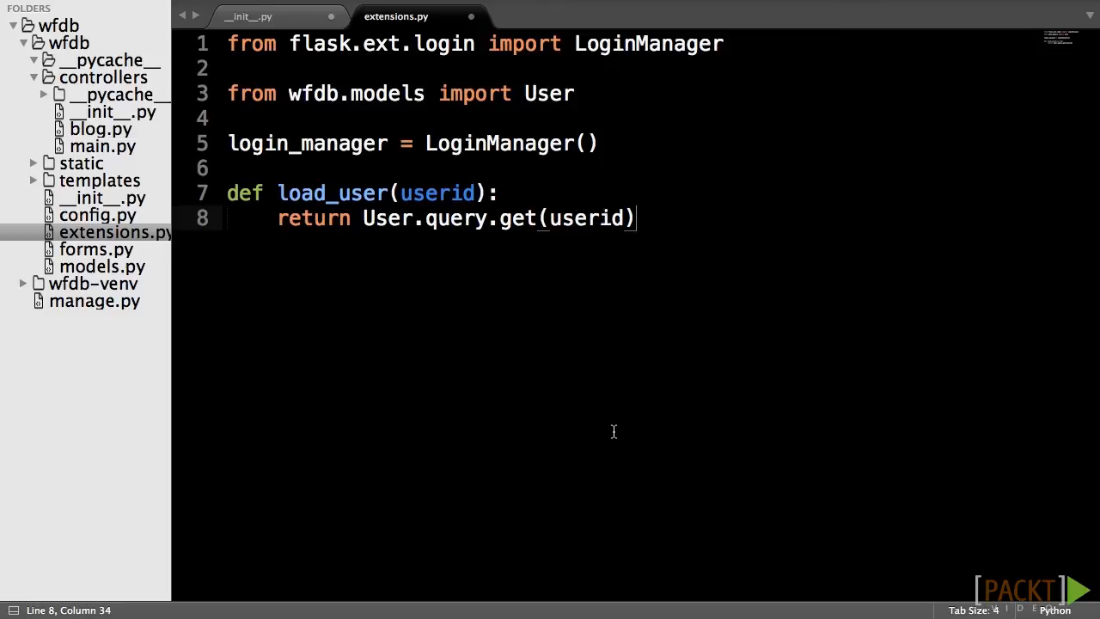
mouse_move(488, 241)
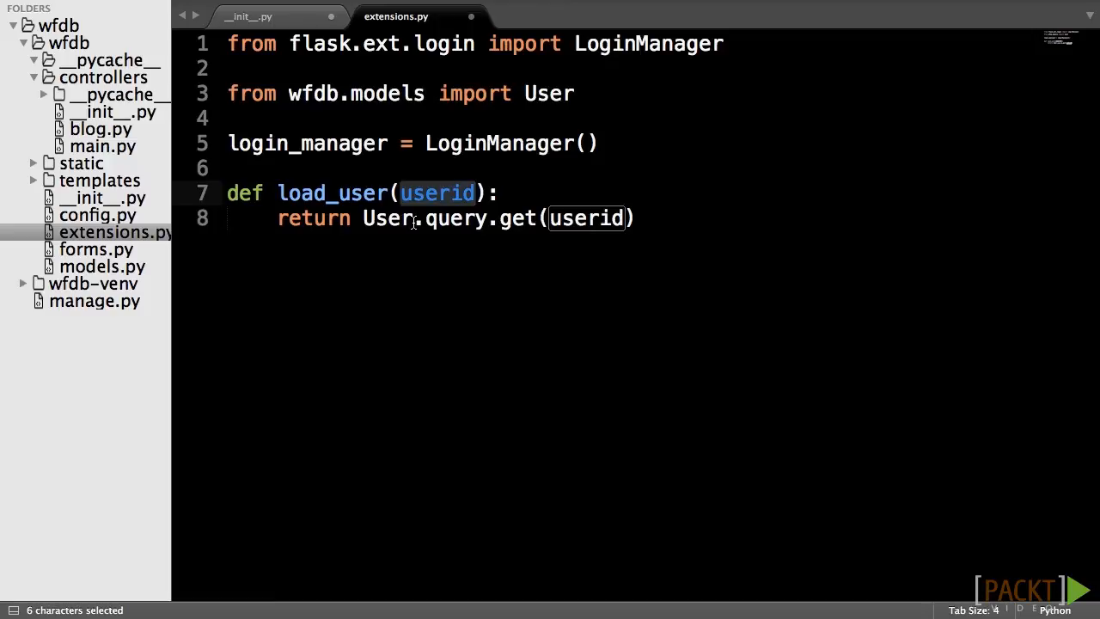
click(496, 217)
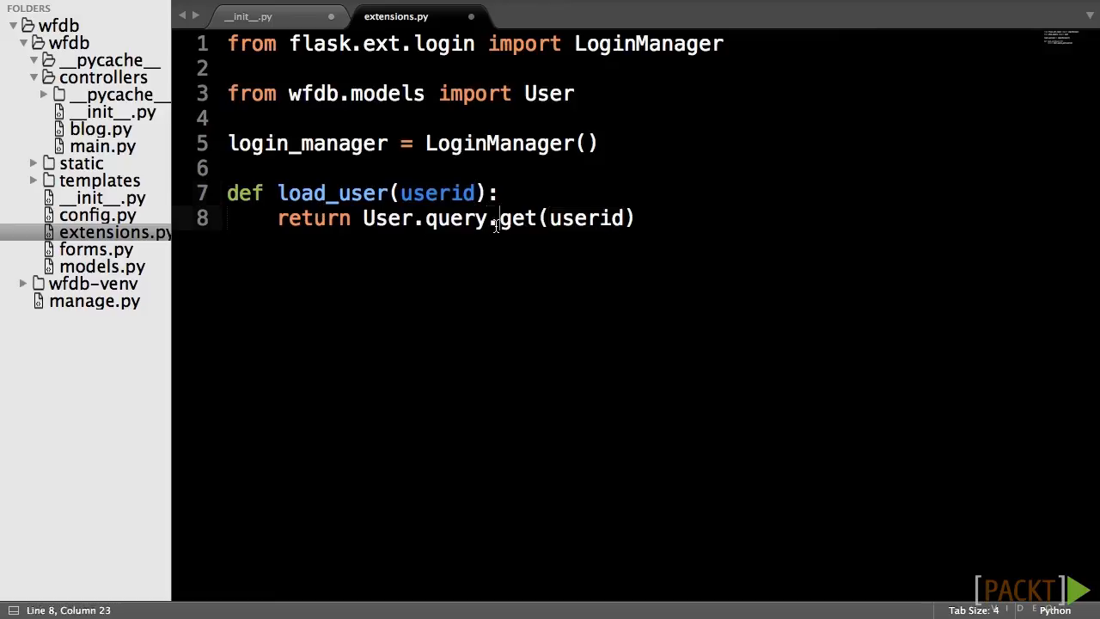
drag(497, 217, 363, 218)
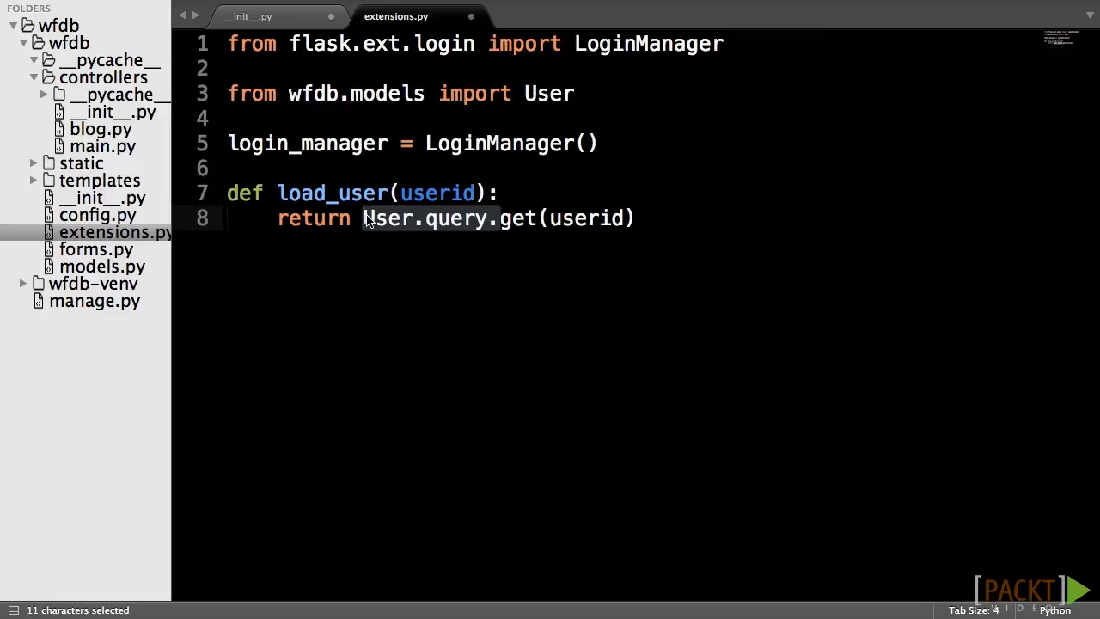
text(@login_manager.user_loader)
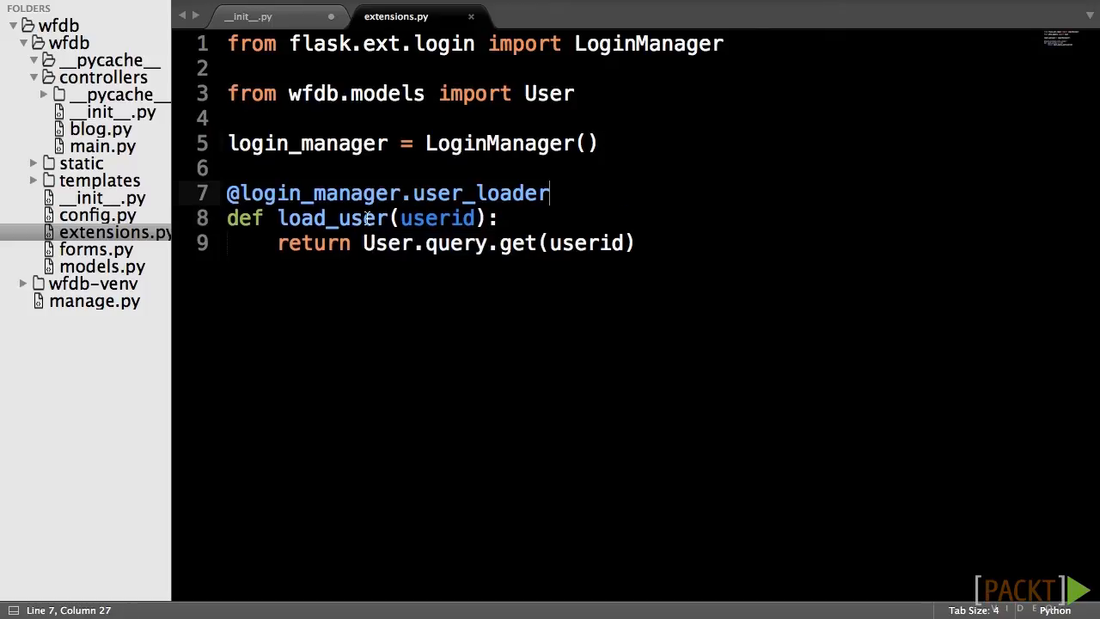
click(602, 142)
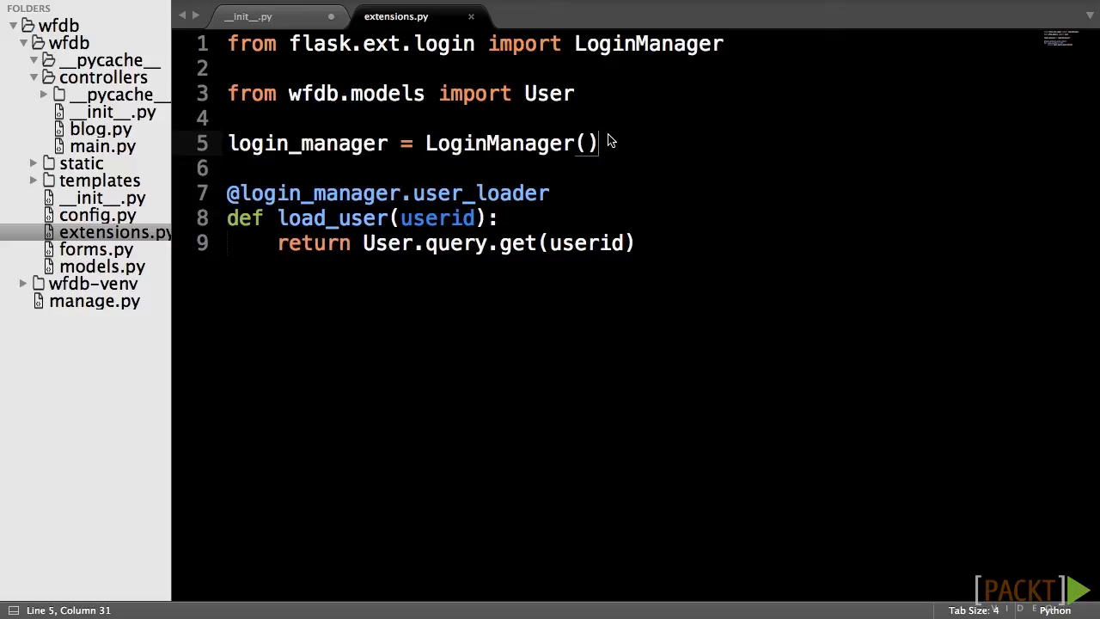
Add login_manager.login_view = "main.login" to extensions.py and open models.py
key(Return)
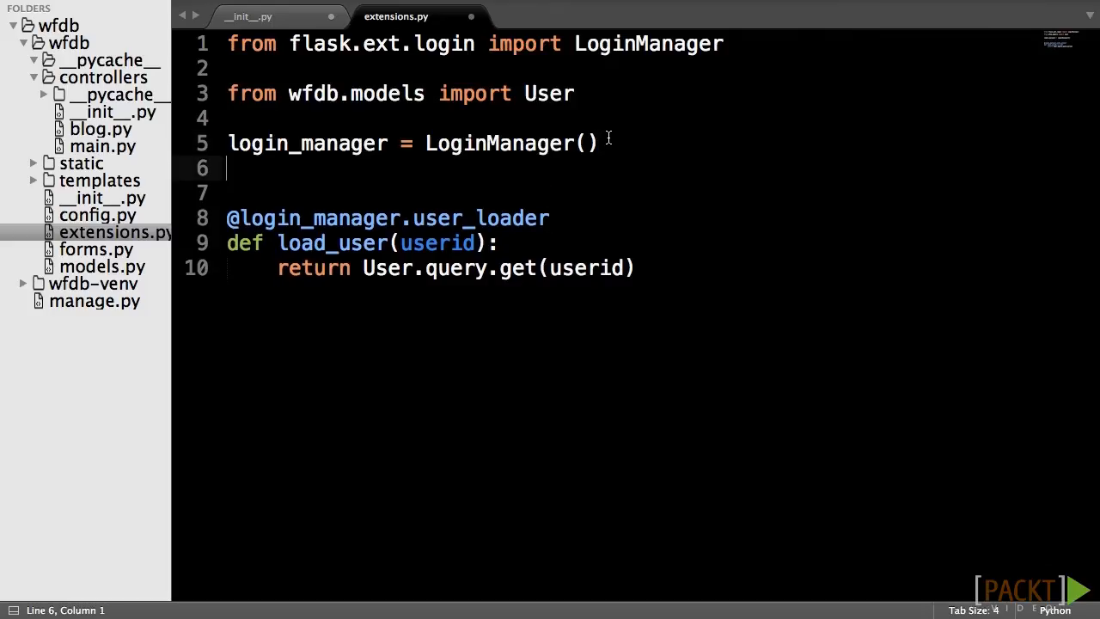
text(login_manager.login_view = "main.login")
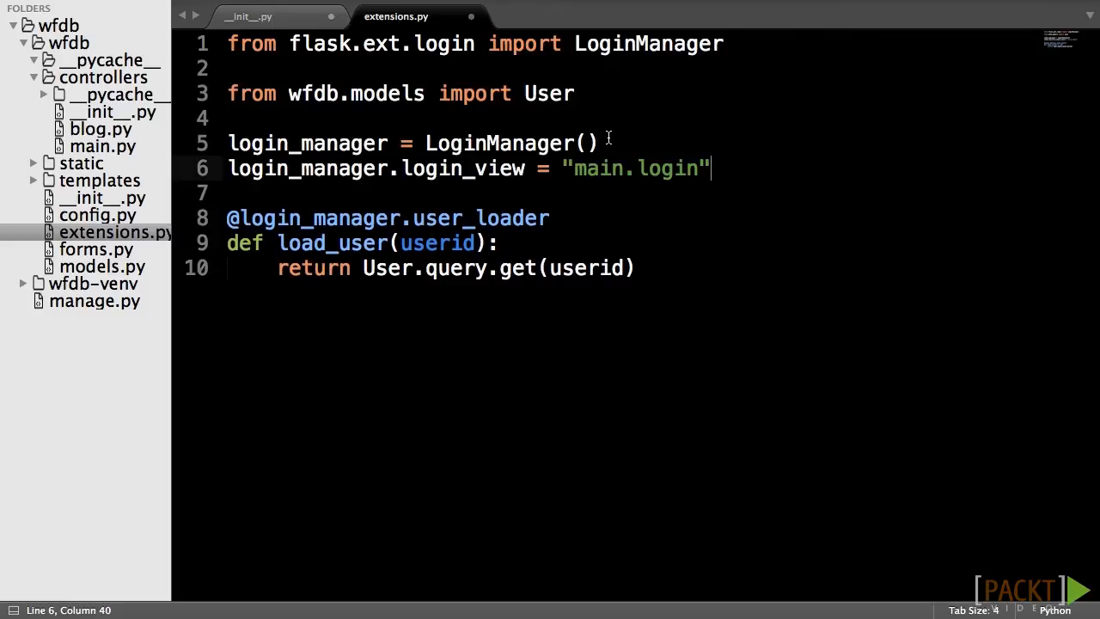
double_click(636, 168)
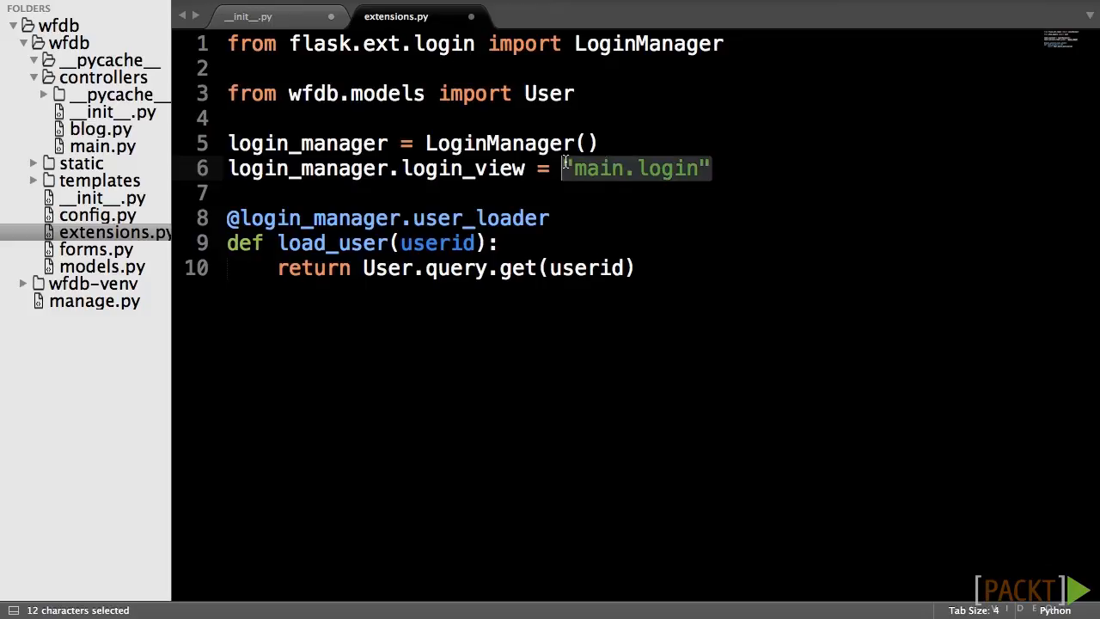
mouse_move(560, 163)
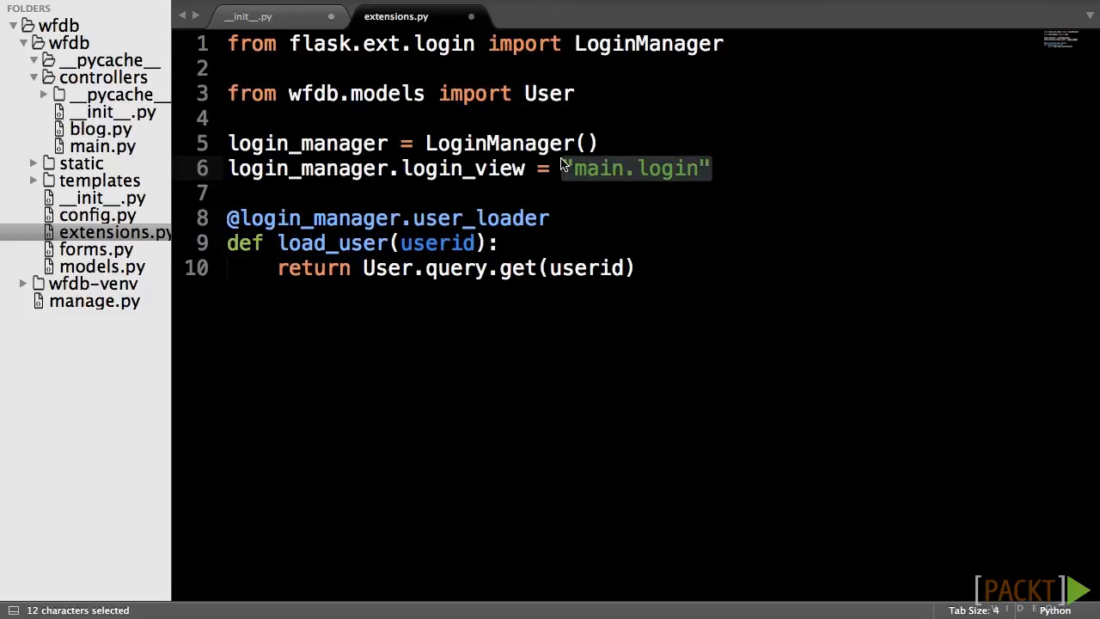
click(103, 267)
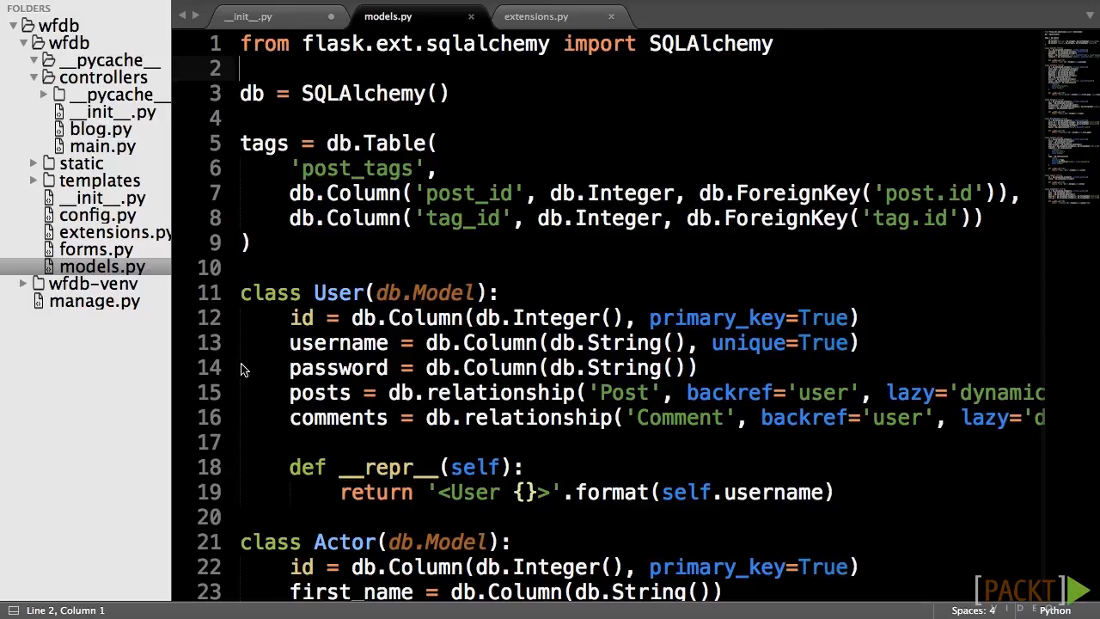
In models.py, add a line for the UserMixin import and type def get_id(self):
key(ctrl+p)
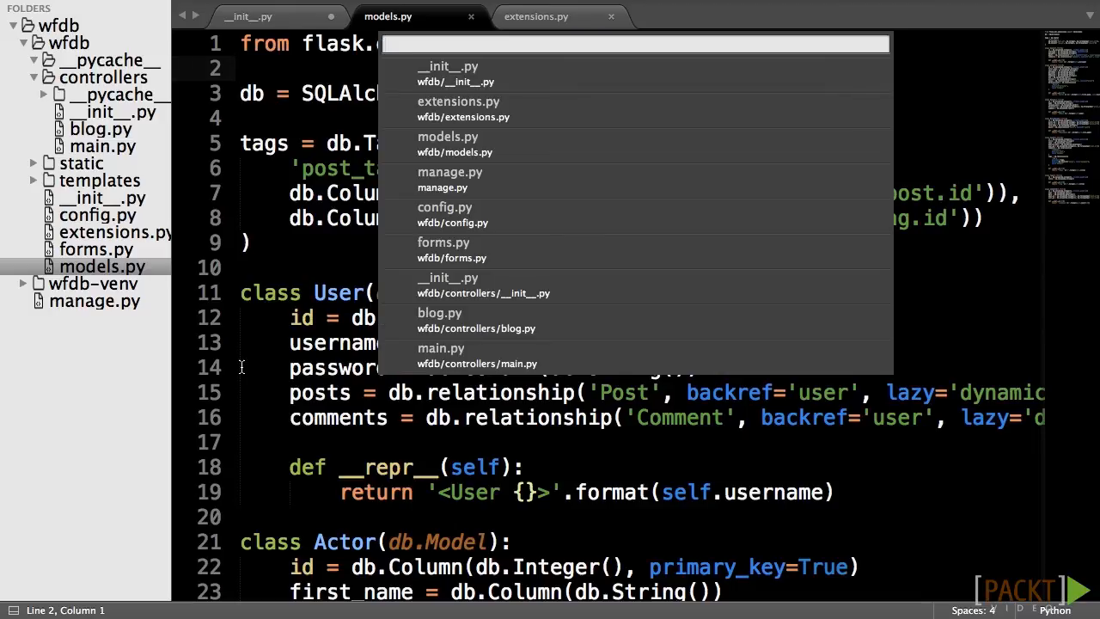
key(Escape)
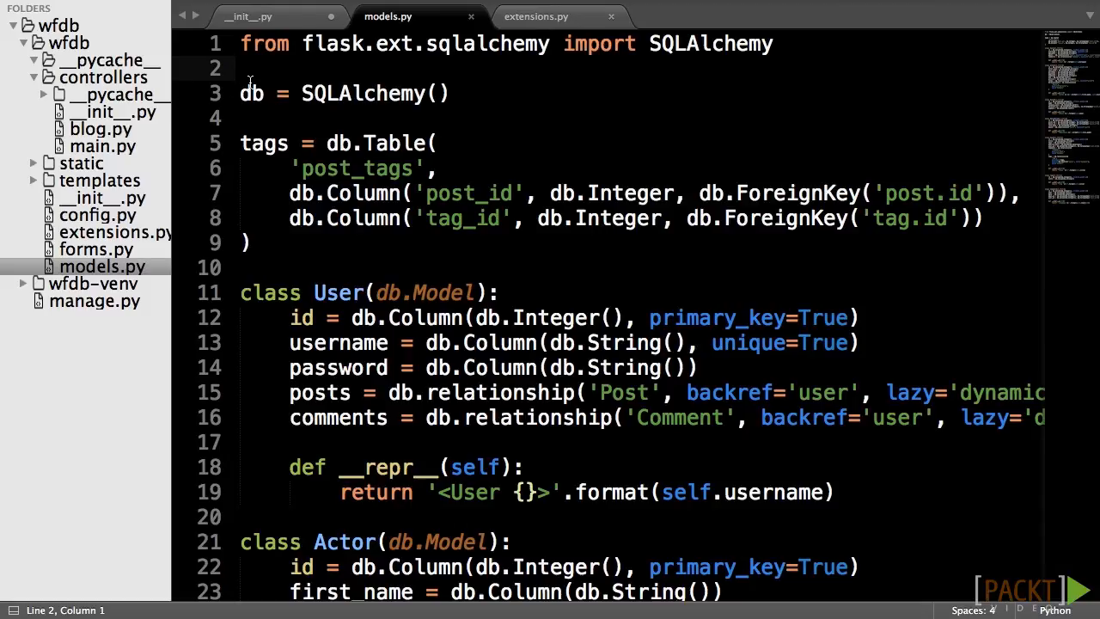
mouse_move(258, 77)
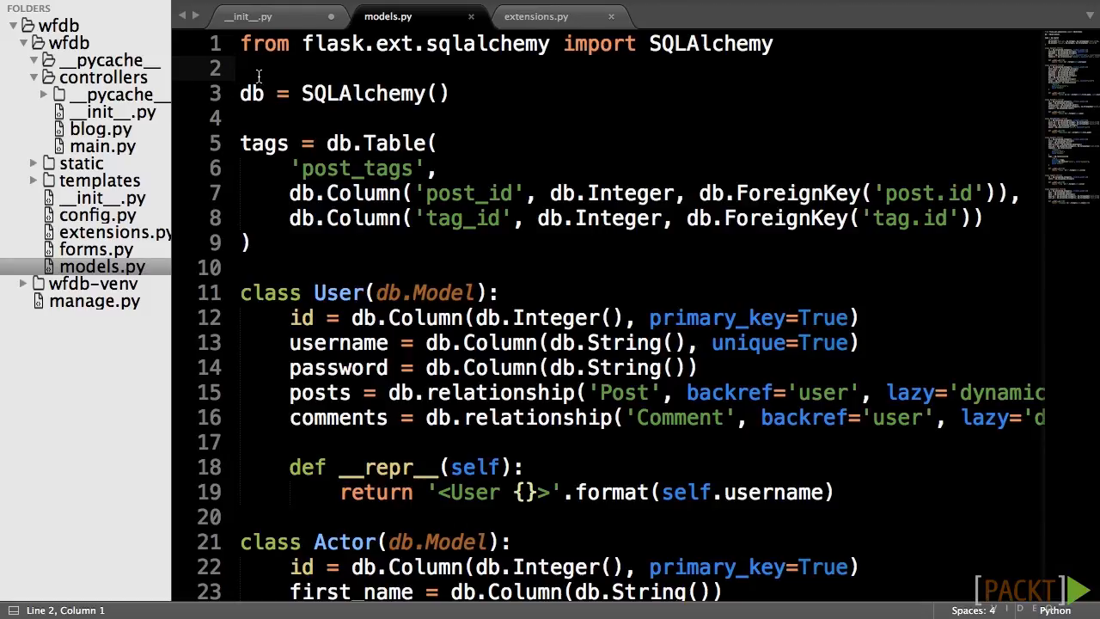
key(enter)
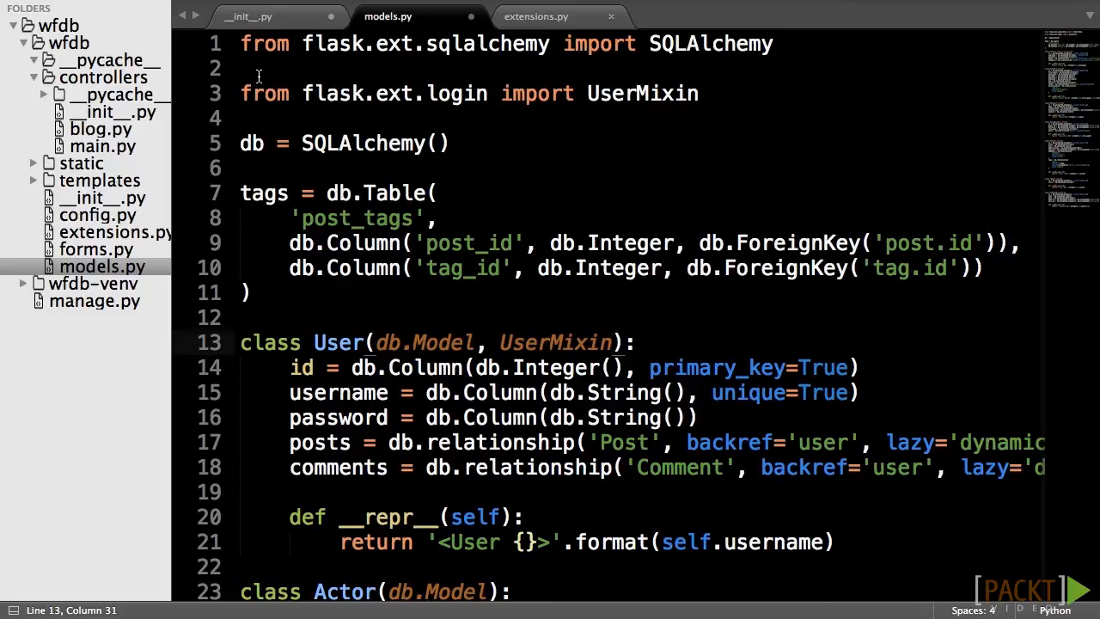
text(def get_id(self):)
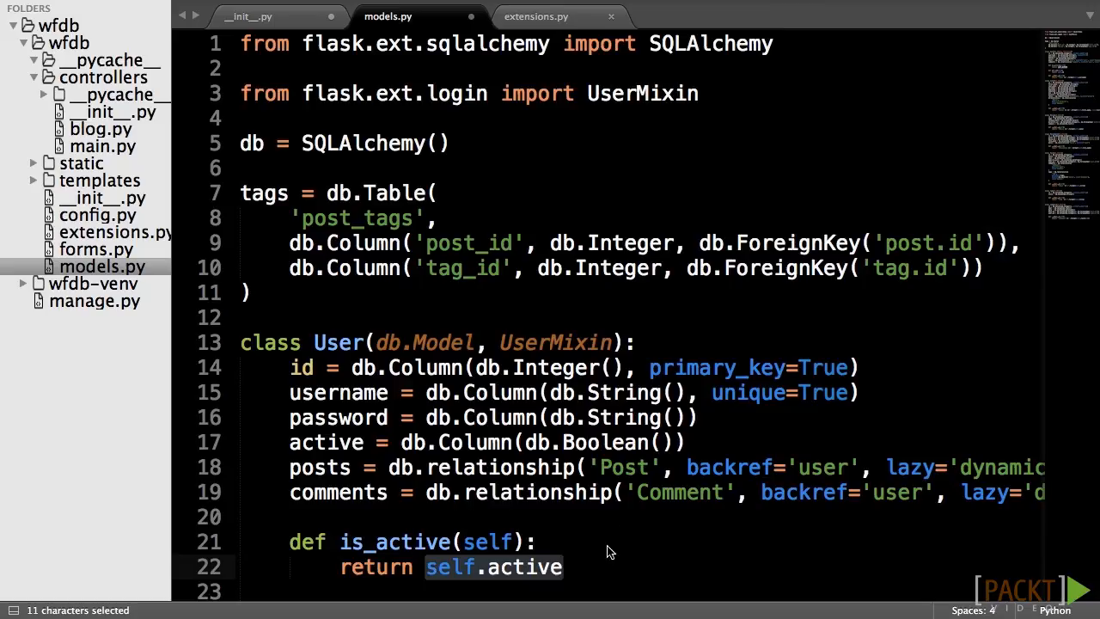
Place the cursor after self.active in the is_active method
click(563, 568)
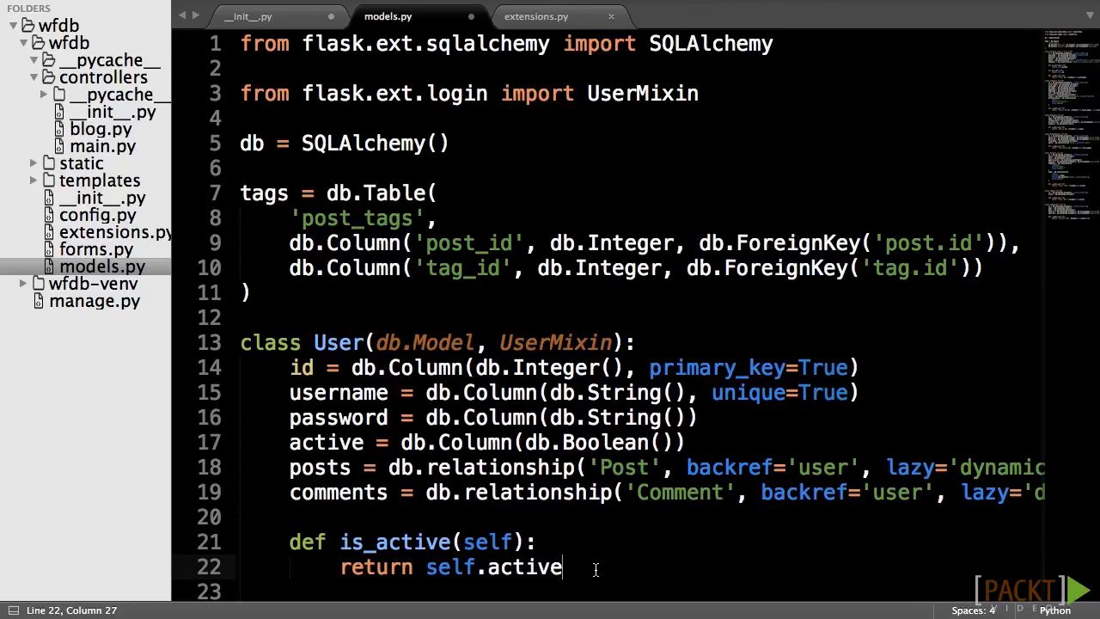